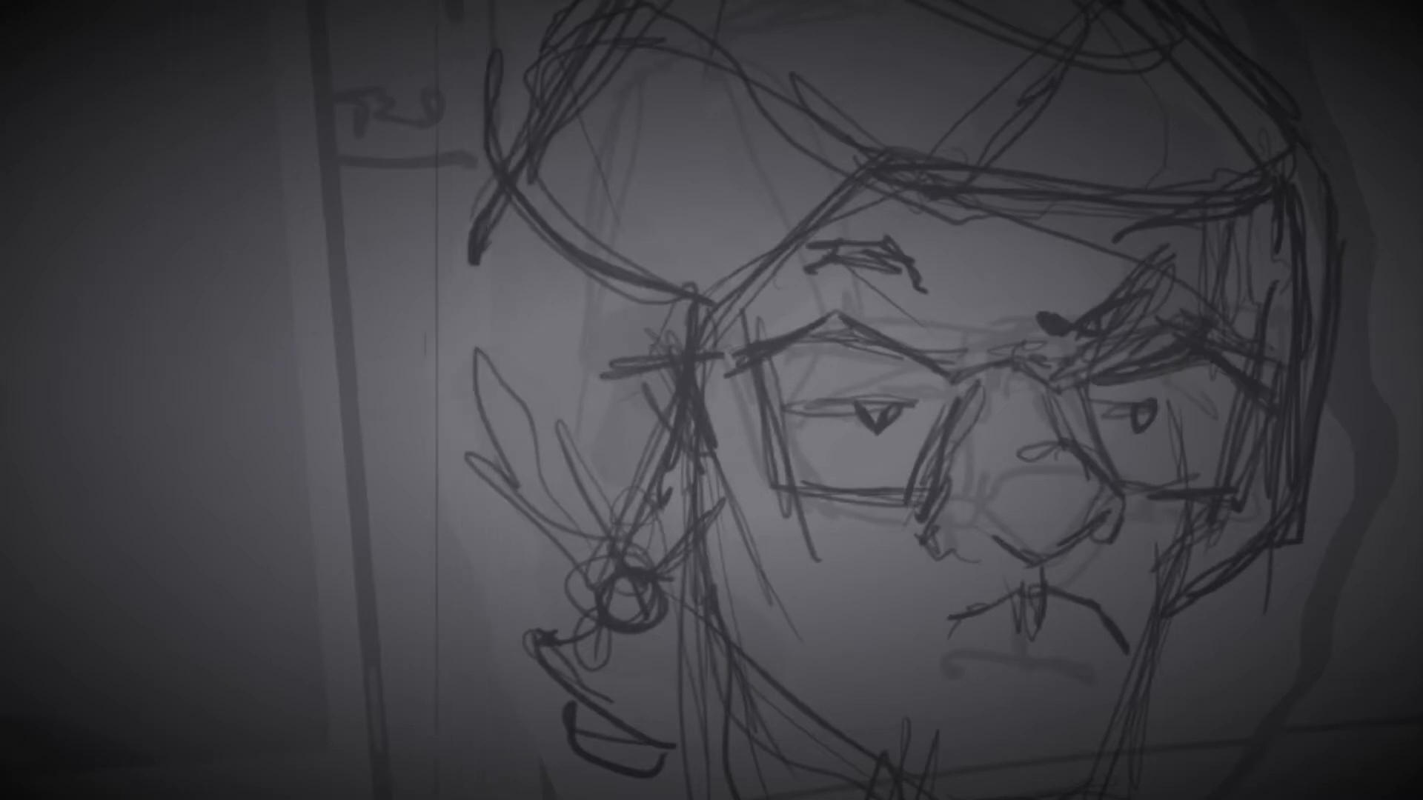
Step: Sketch loose grey strokes across the face area of the caricature
drag(953, 581, 1090, 636)
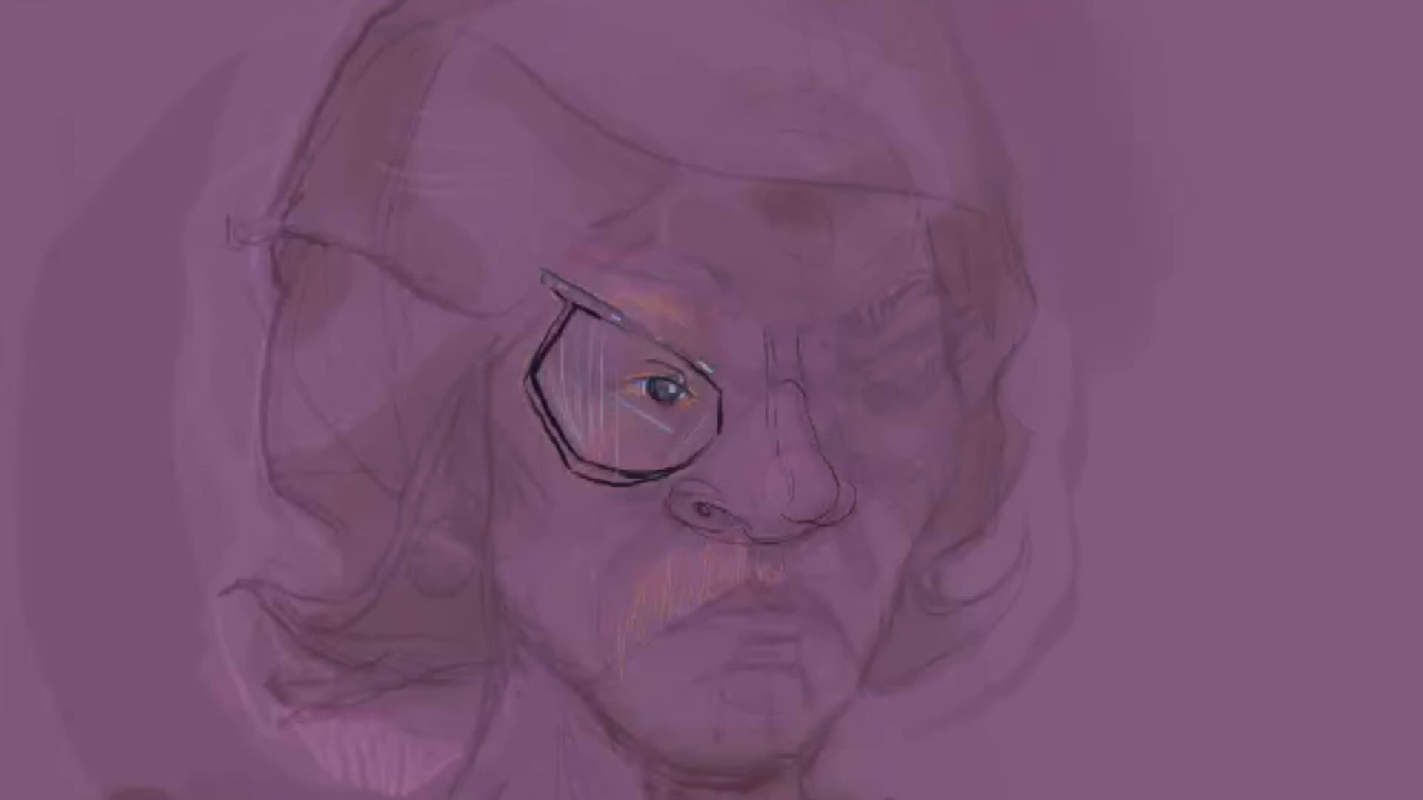
Step: Dab a warm light highlight just below the nose on the purple portrait
drag(753, 559, 795, 586)
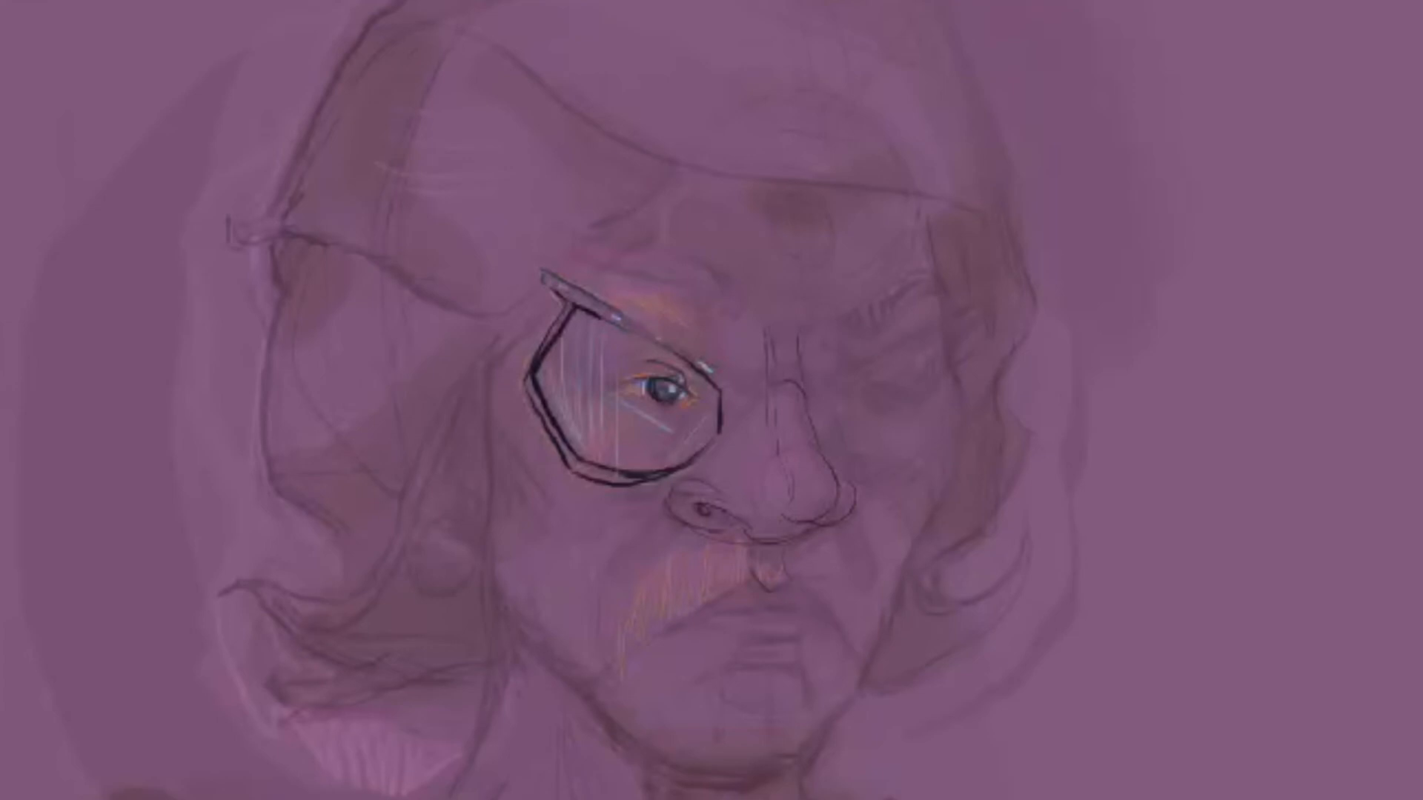